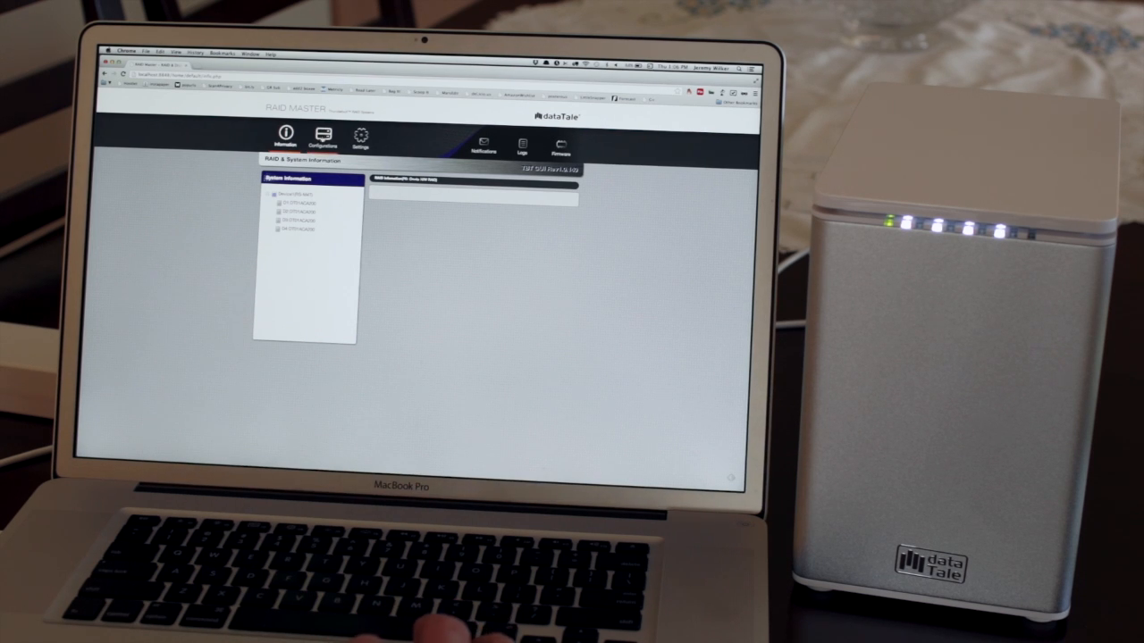
- Create a RAID with Disks 1 through 4 selected and a RAID mode chosen
left_click(326, 143)
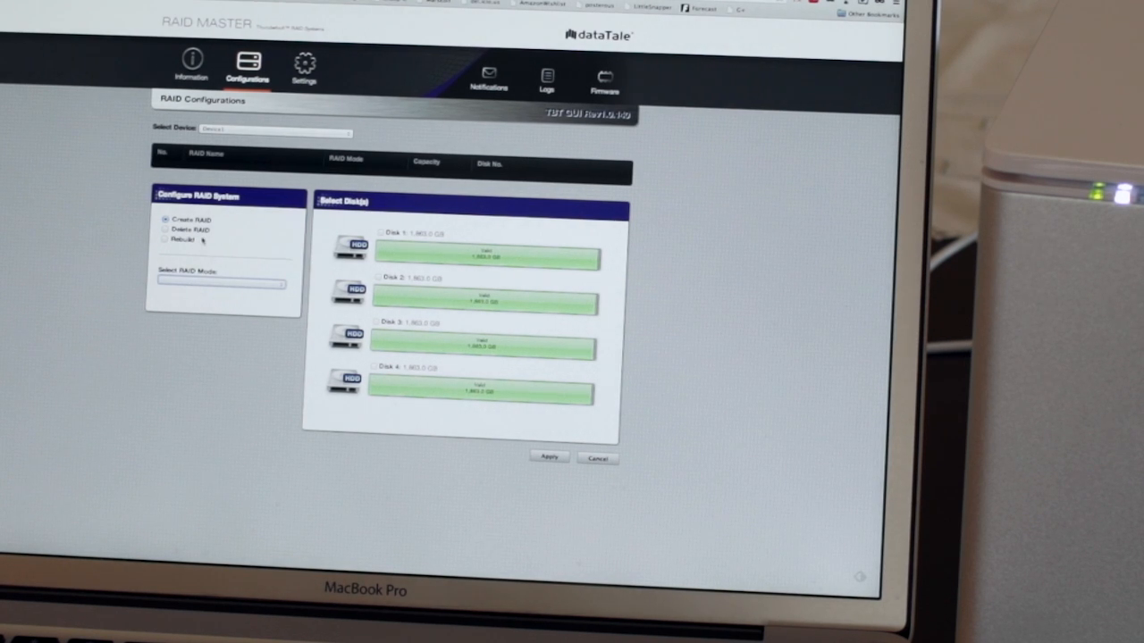
left_click(382, 232)
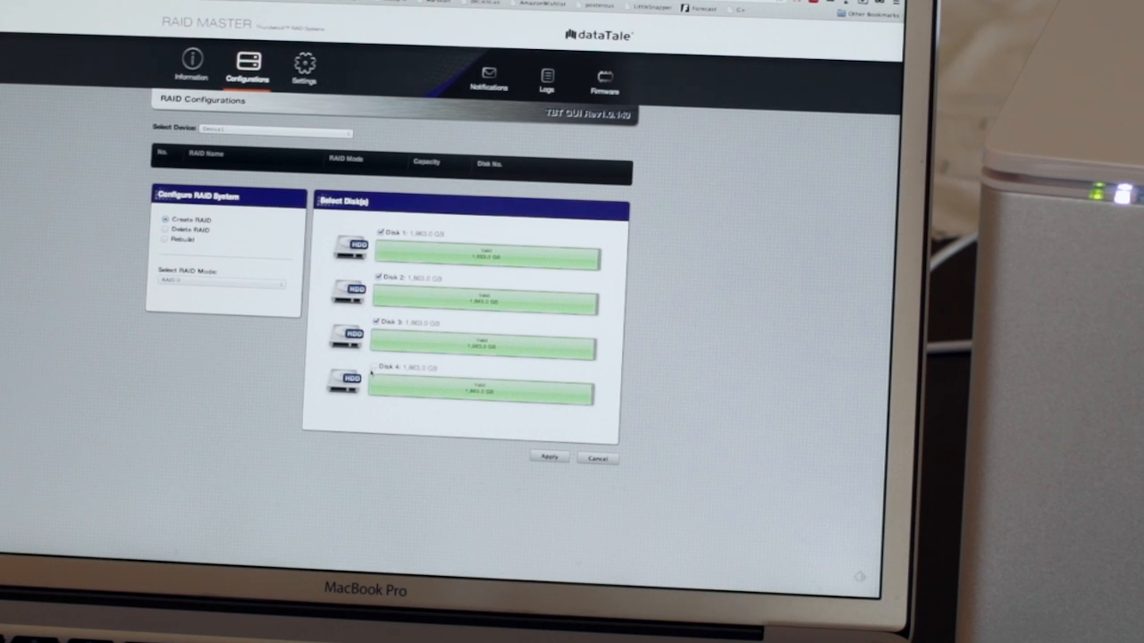
left_click(376, 367)
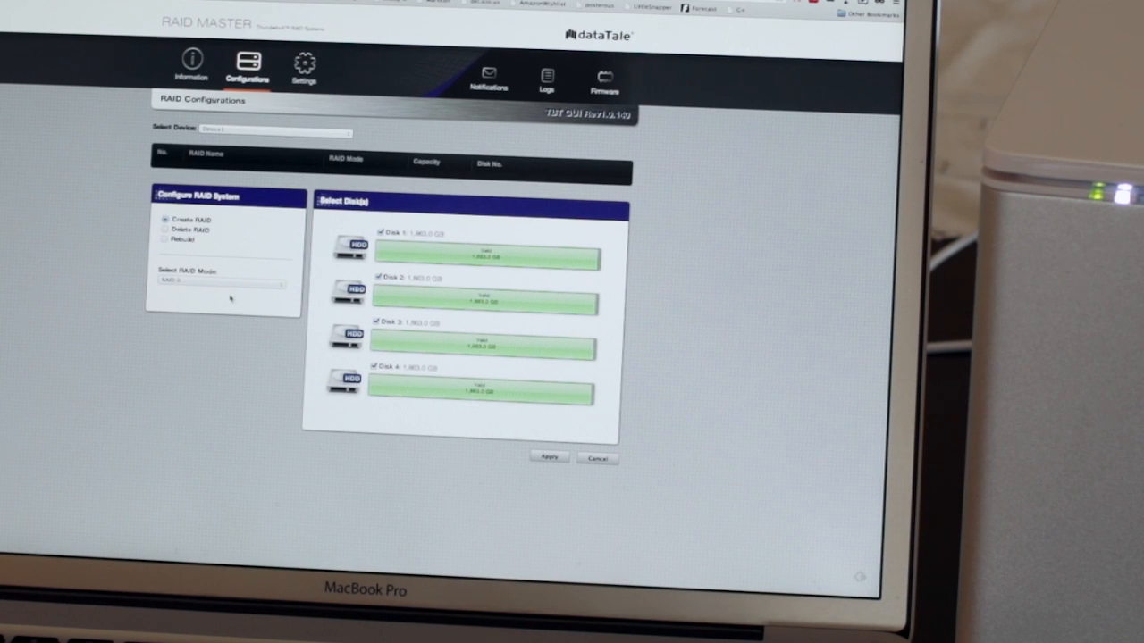
left_click(219, 283)
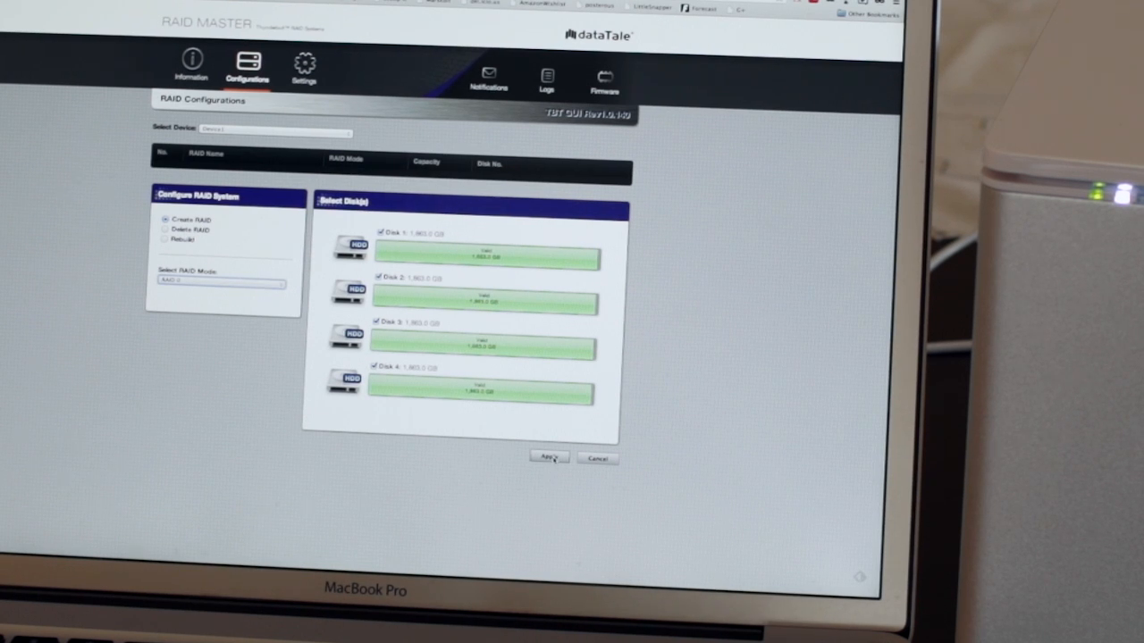
- Apply the four-disk RAID, accept the data-erasure warning and dismiss the success message
left_click(546, 458)
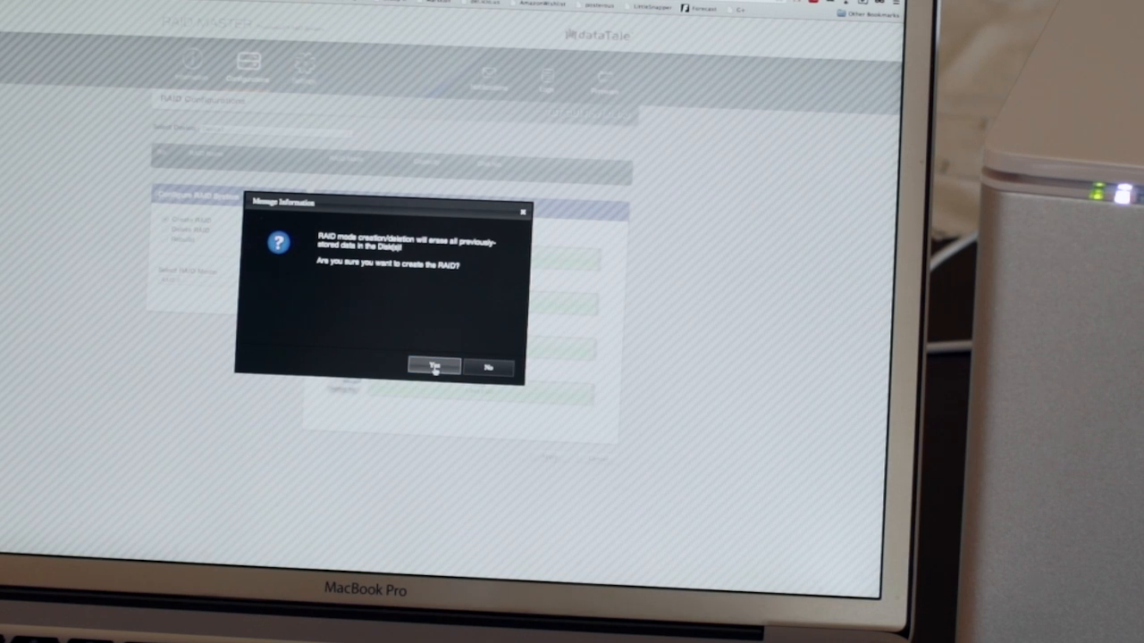
left_click(439, 367)
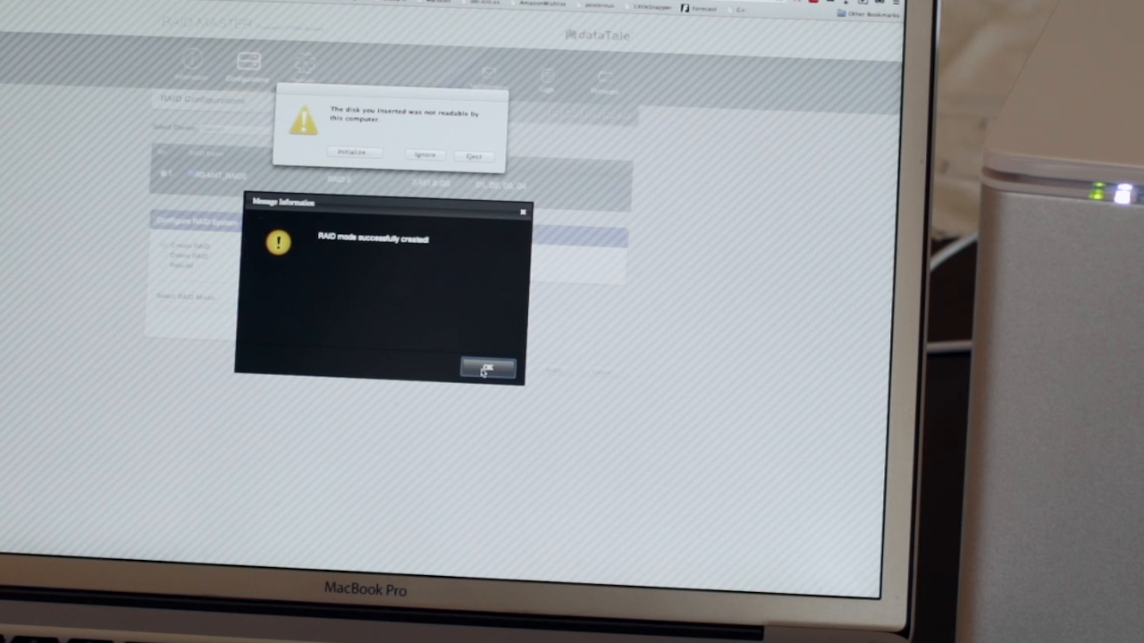
left_click(489, 370)
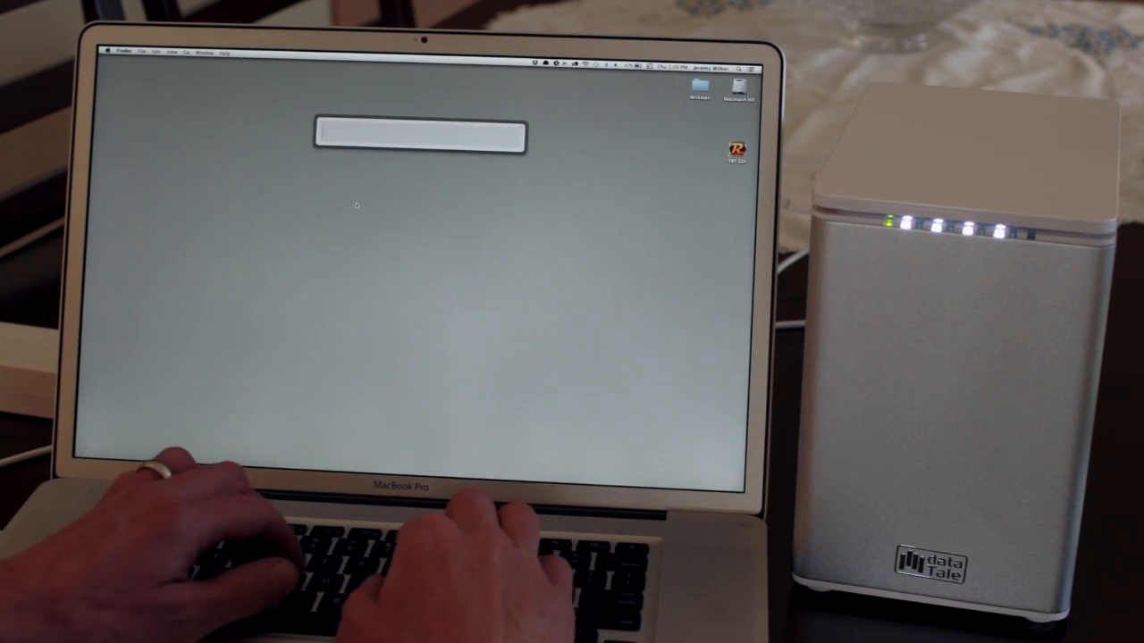
- Search Spotlight for 'disk' to launch Disk Utility
type("disk")
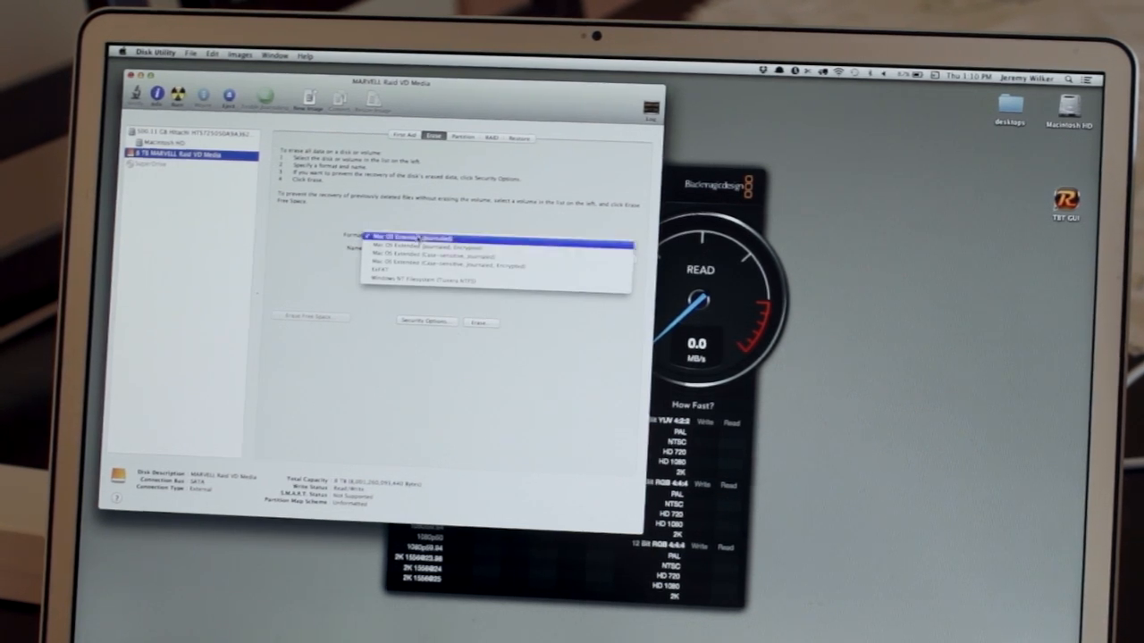
- Erase the MARVELL RAID as Mac OS Extended (Journaled) named RAID0, declining Time Machine
left_click(429, 232)
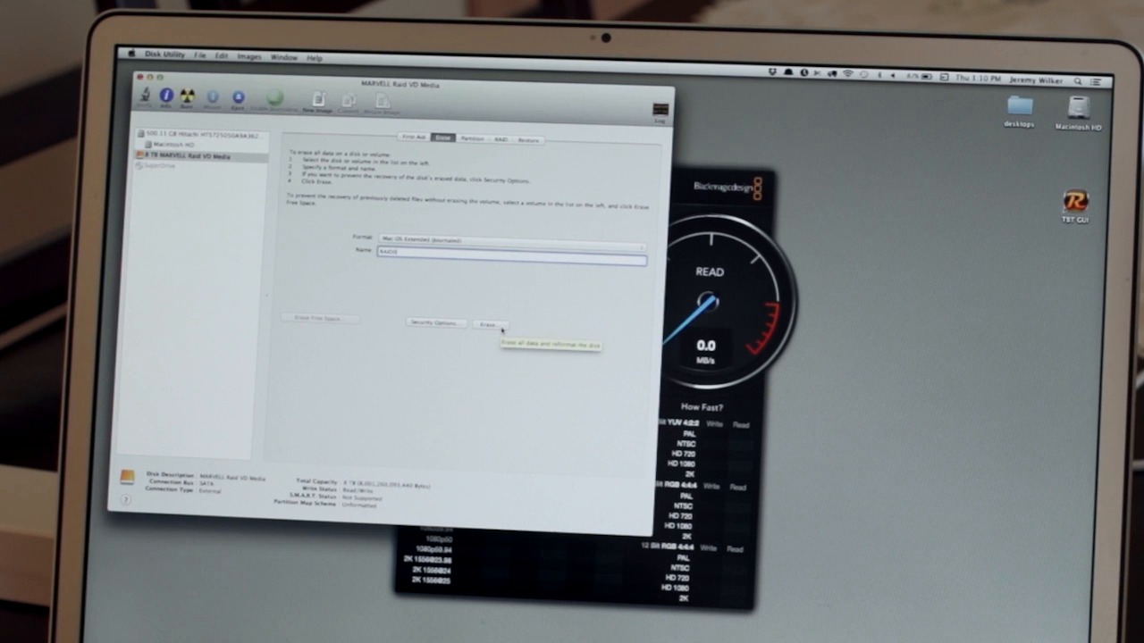
left_click(488, 324)
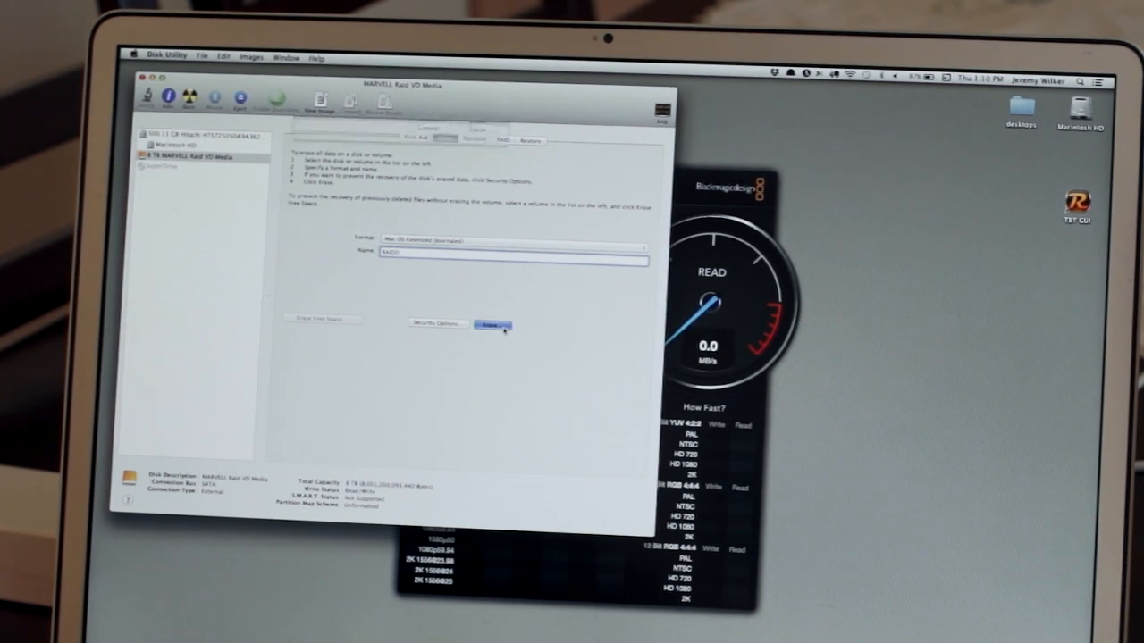
left_click(490, 325)
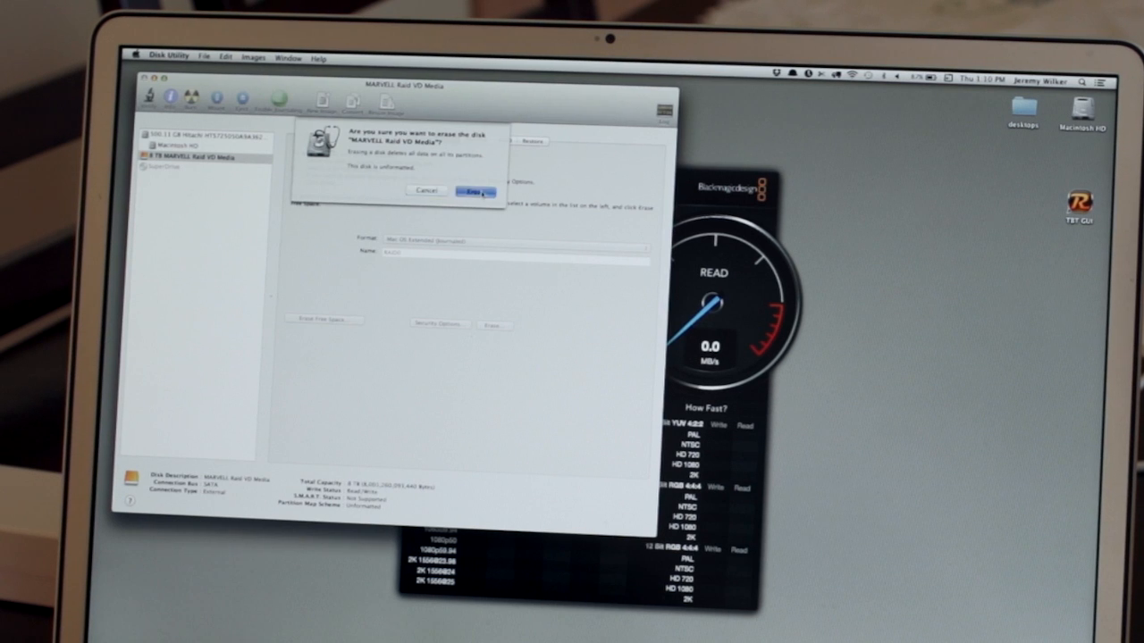
left_click(471, 193)
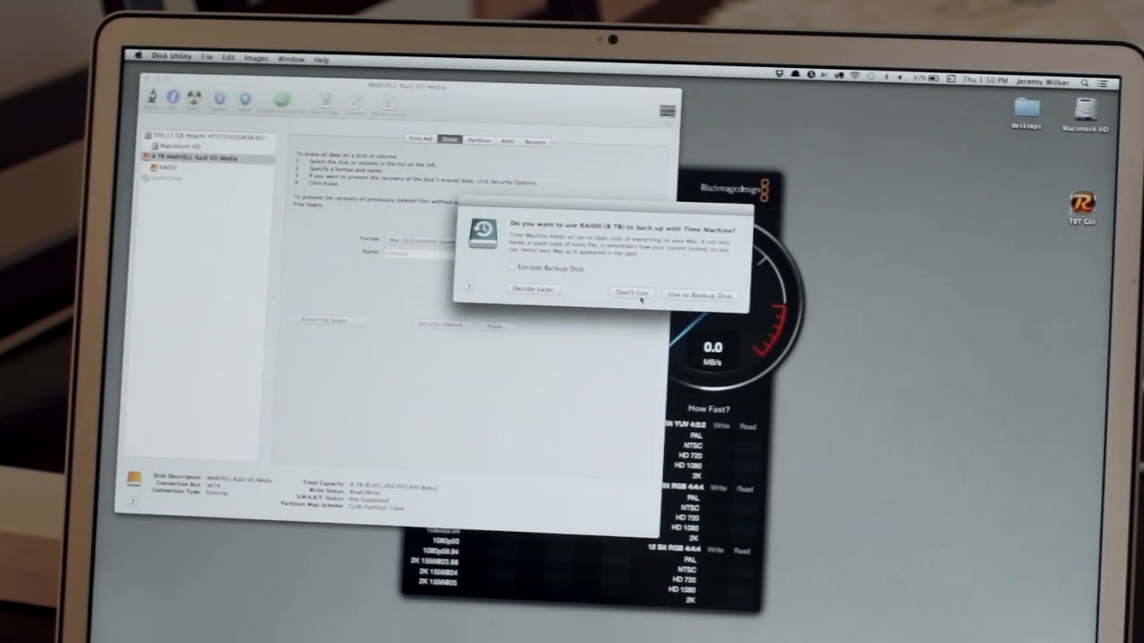
left_click(627, 290)
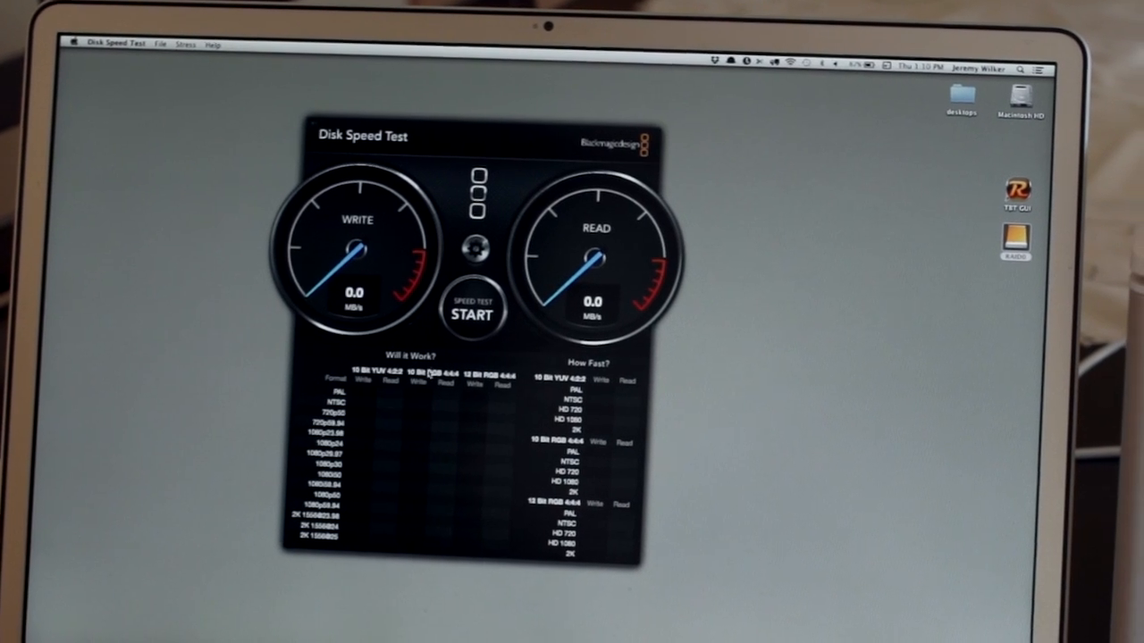
- Select the RAID0 volume as Disk Speed Test's target drive
left_click(481, 245)
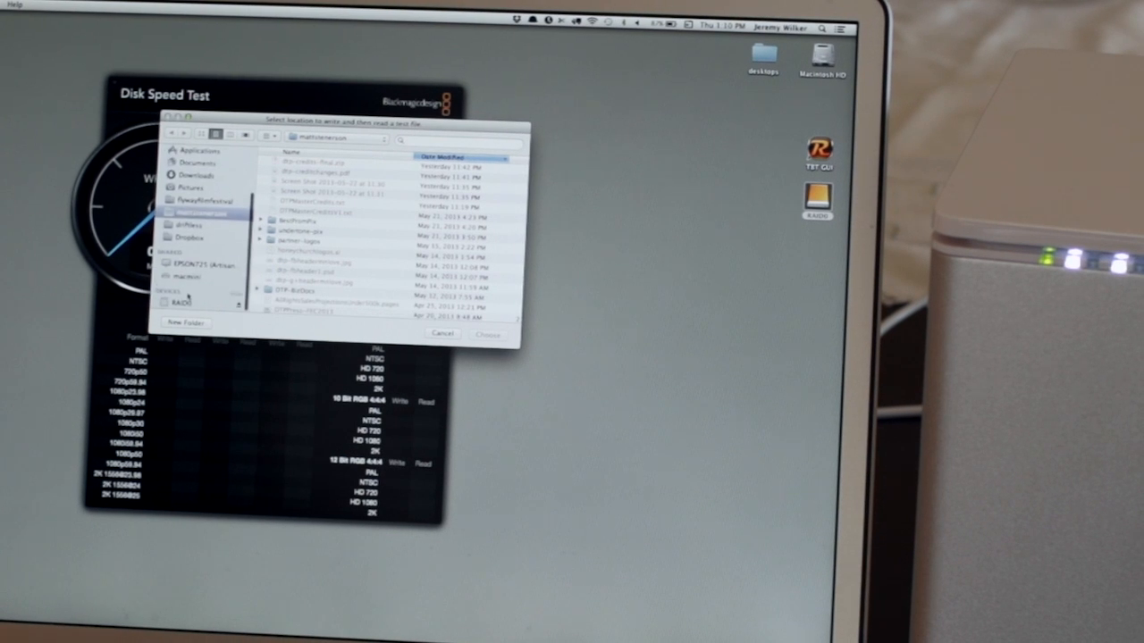
left_click(182, 303)
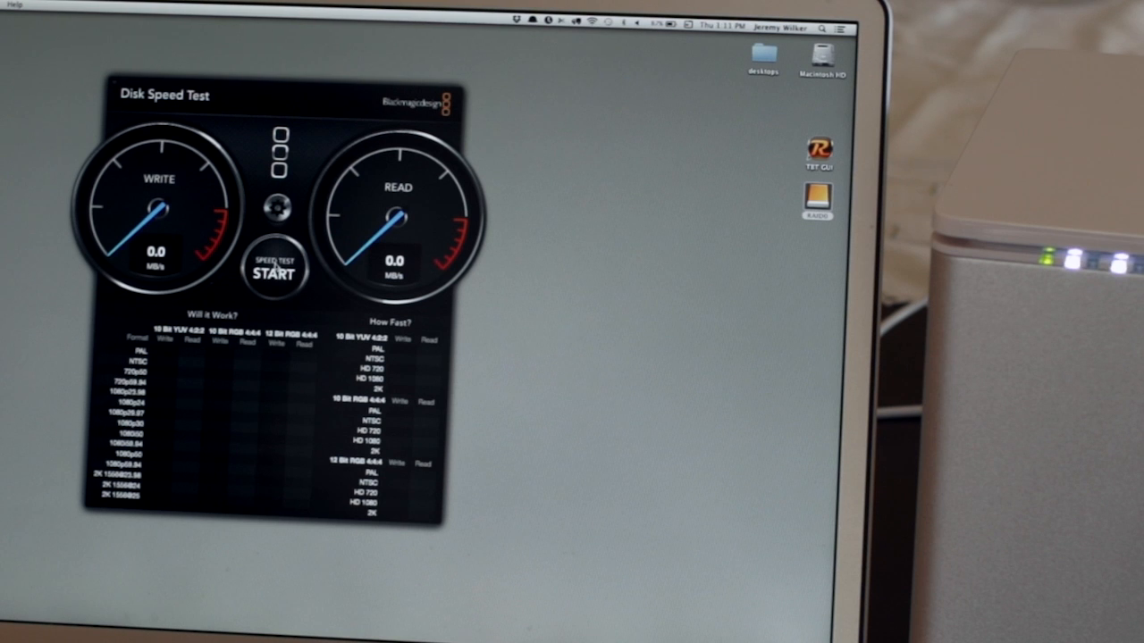
left_click(274, 271)
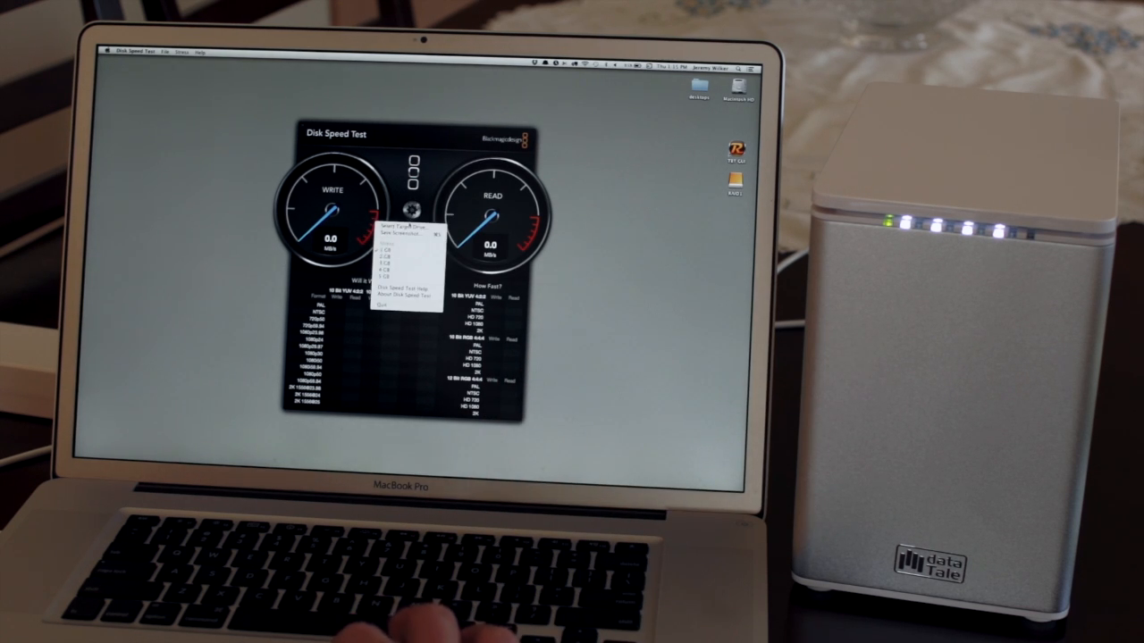
- Run the speed test on RAID0 to about 178 MB/s, then stop it
left_click(392, 228)
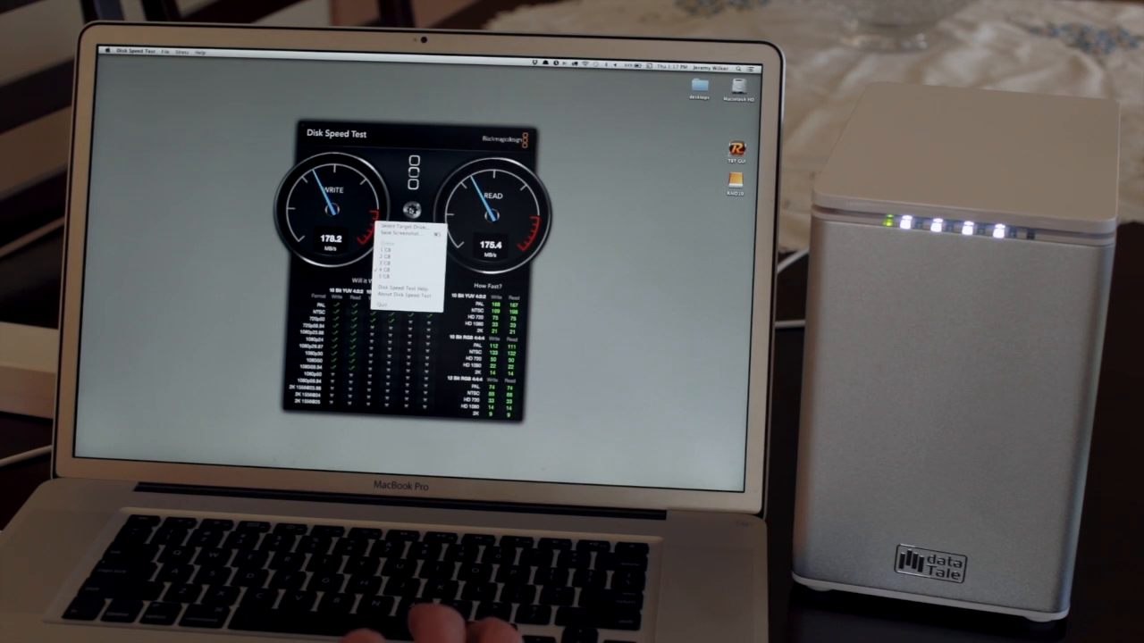
left_click(406, 230)
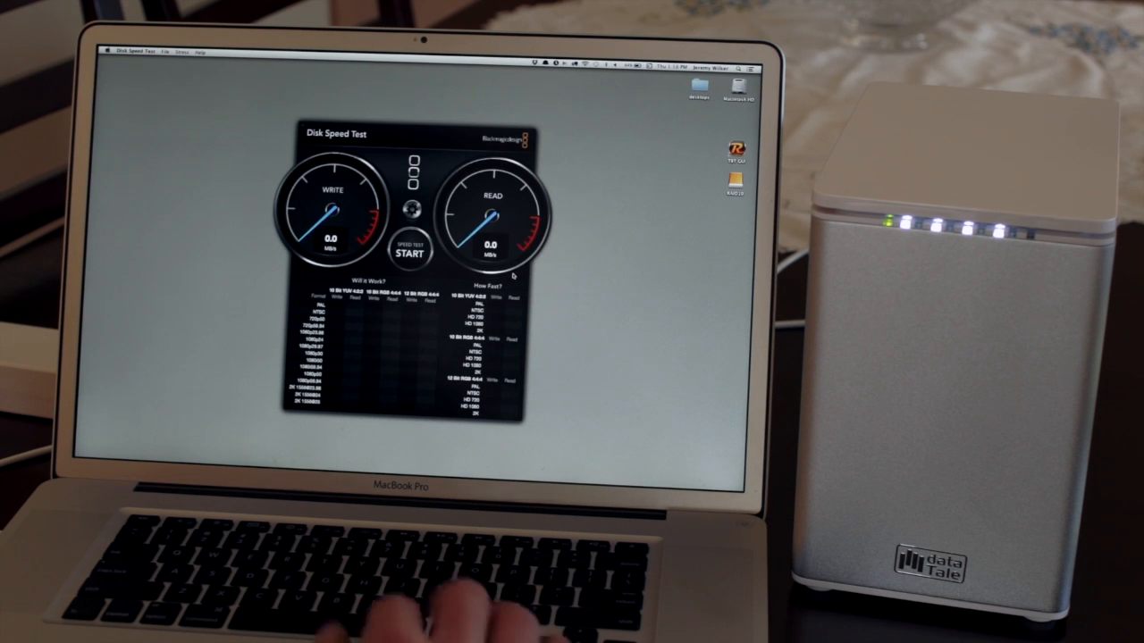
left_click(414, 208)
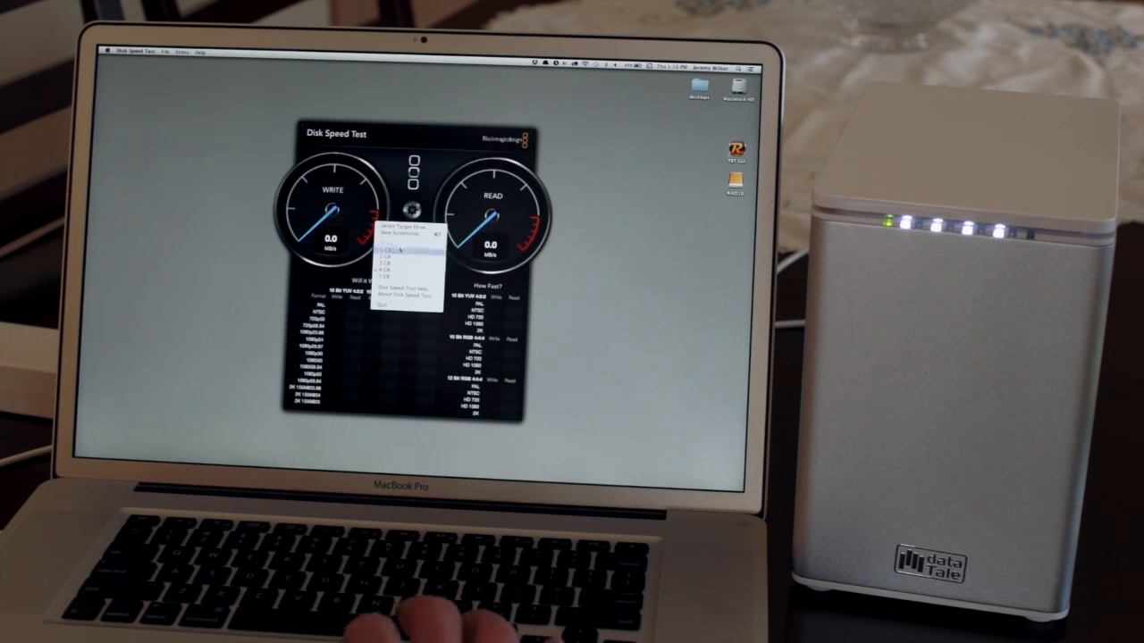